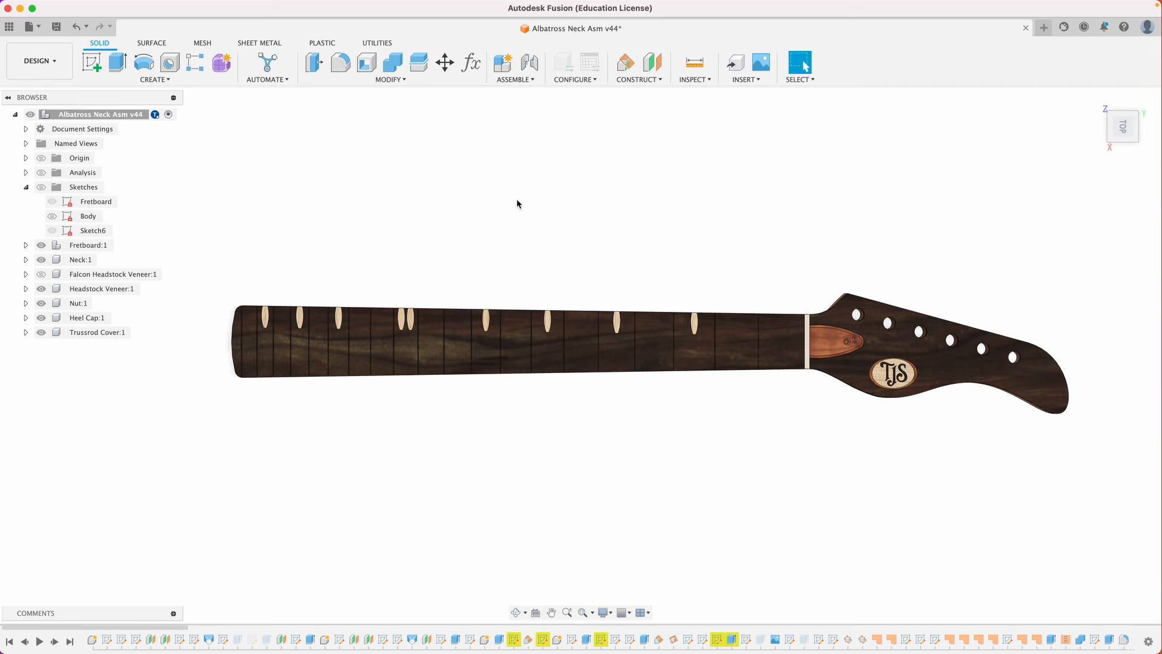
{"action": "mouse_move", "coordinate": [369, 214]}
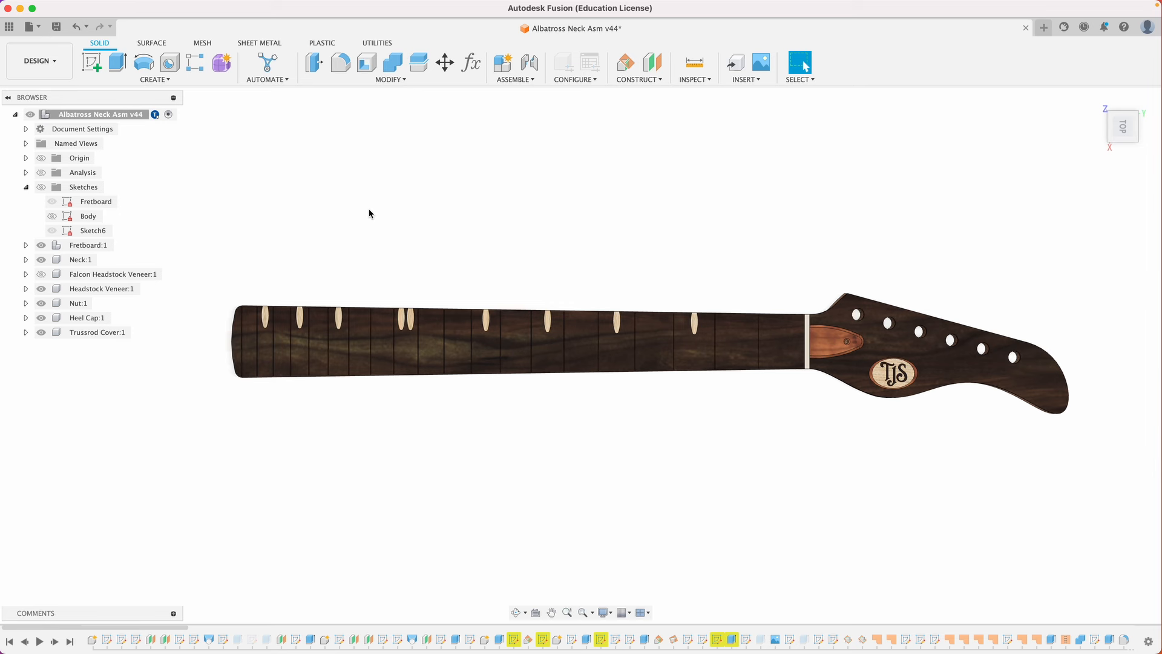
{"action": "mouse_move", "coordinate": [436, 220]}
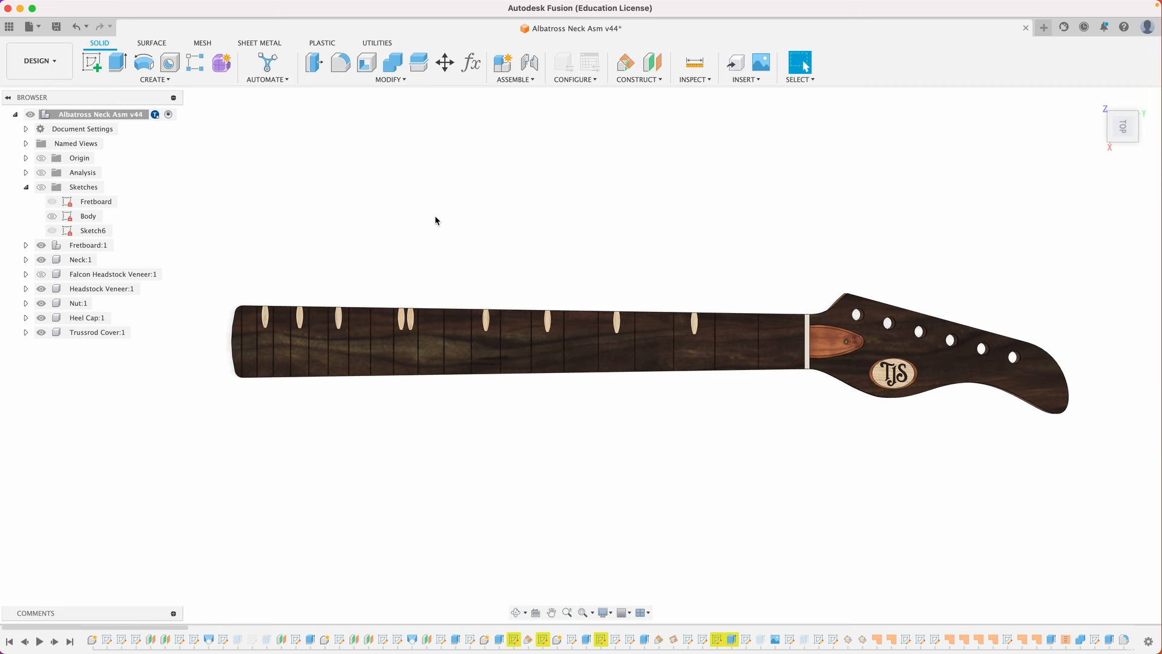
{"action": "mouse_move", "coordinate": [489, 254]}
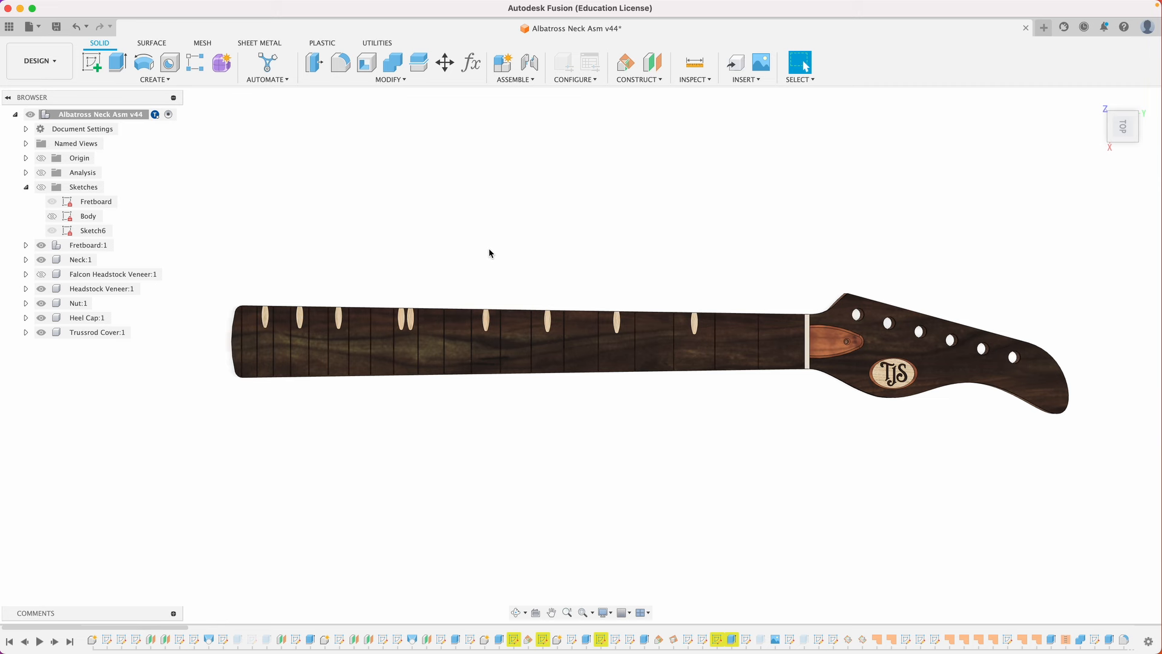
{"action": "mouse_move", "coordinate": [486, 252]}
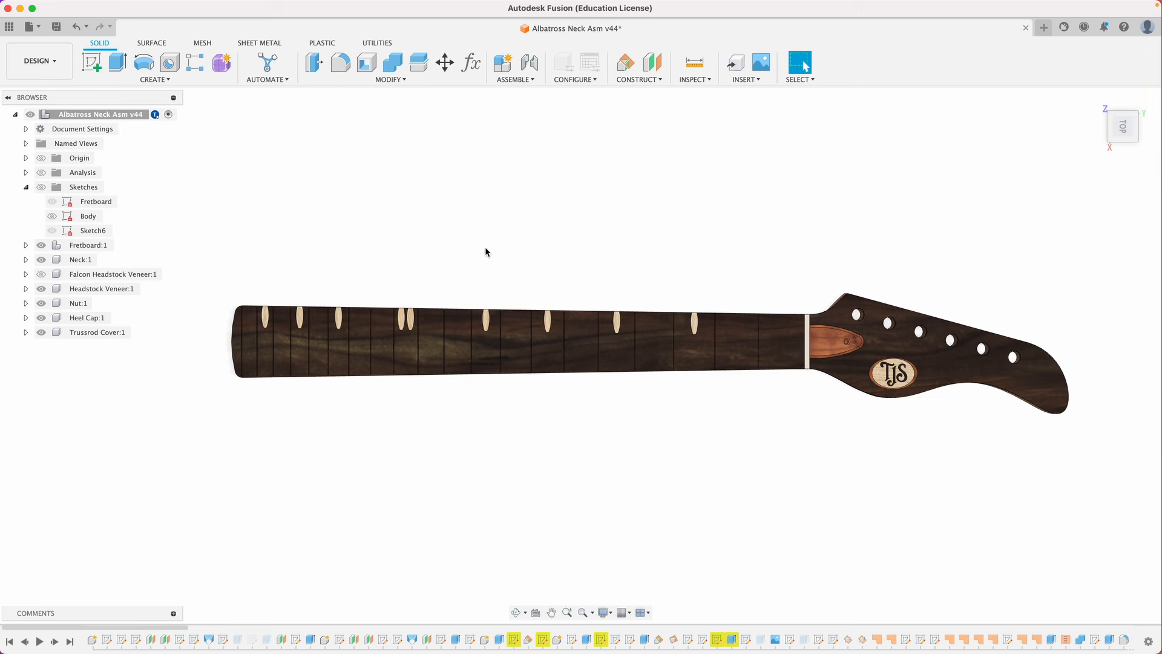
{"action": "mouse_move", "coordinate": [470, 63]}
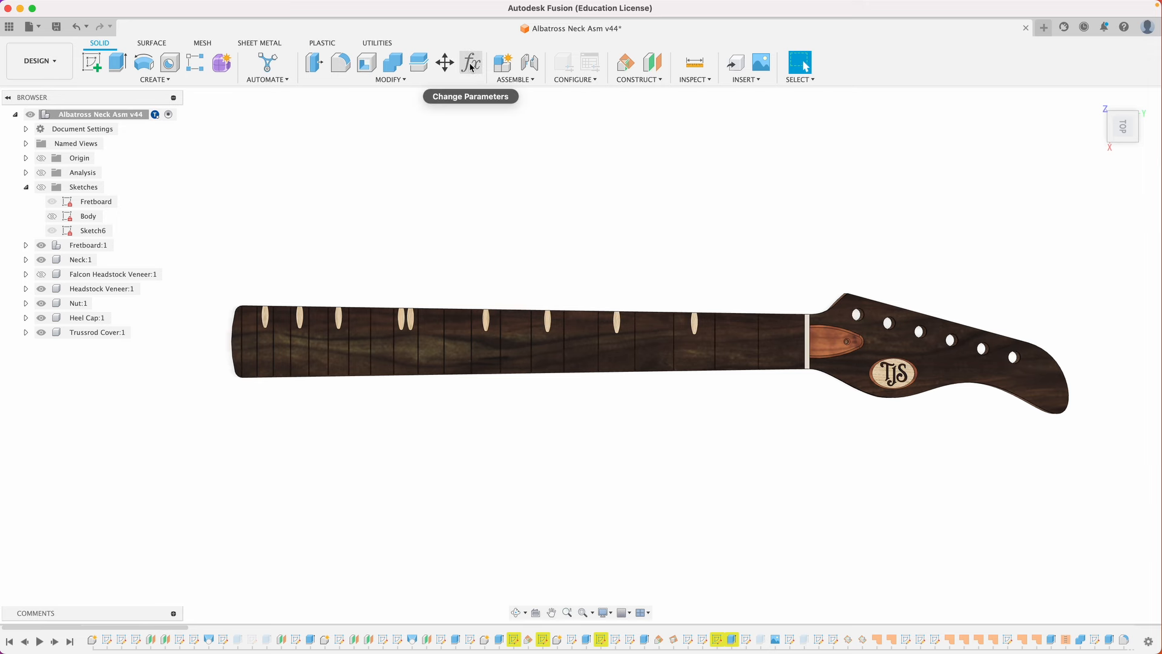
- Show the user parameters list, including Scale_Length 648 mm, Nut_Width and Heel_width
{"action": "left_click", "coordinate": [471, 63]}
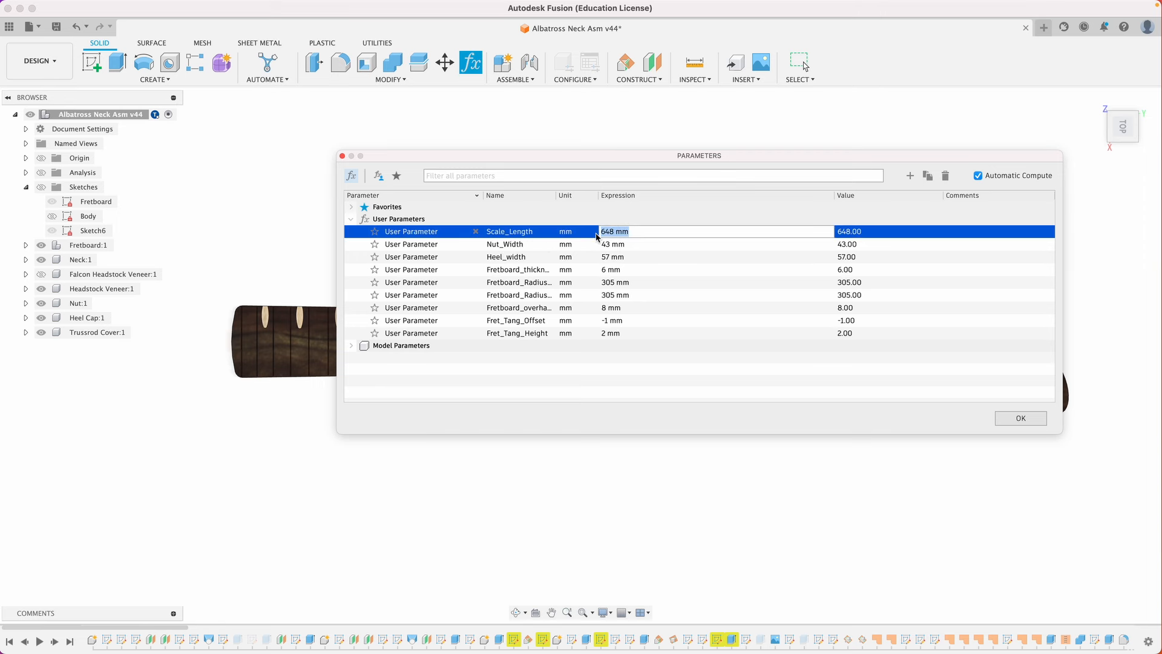
{"action": "mouse_move", "coordinate": [604, 254]}
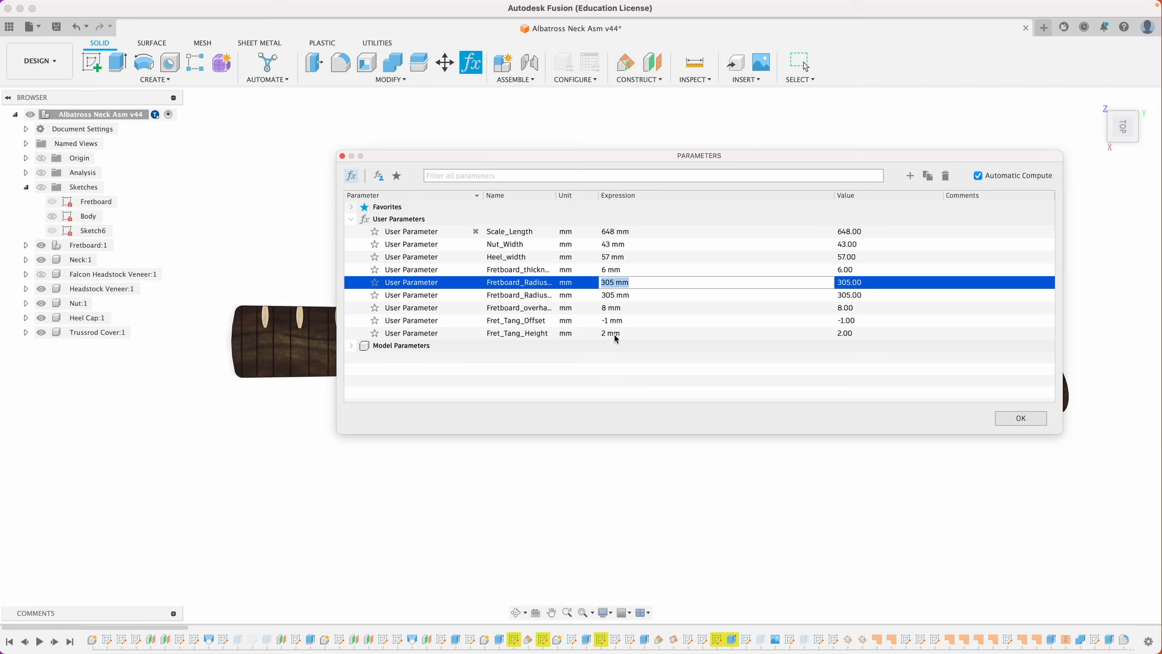
{"action": "mouse_move", "coordinate": [612, 330]}
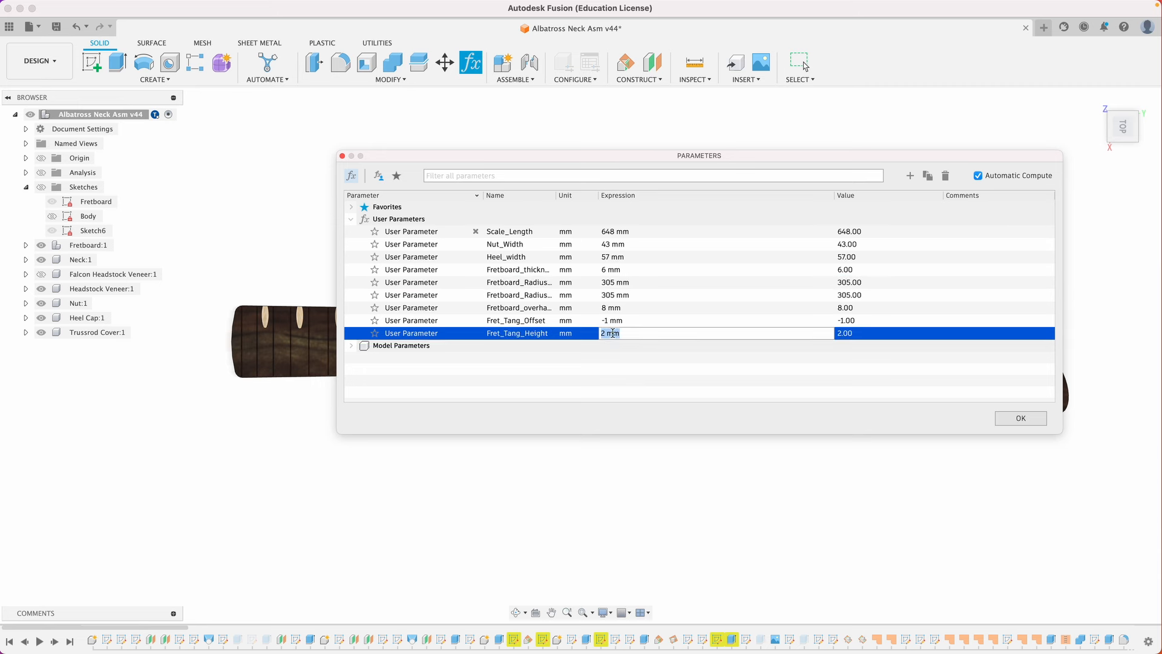
{"action": "mouse_move", "coordinate": [627, 326]}
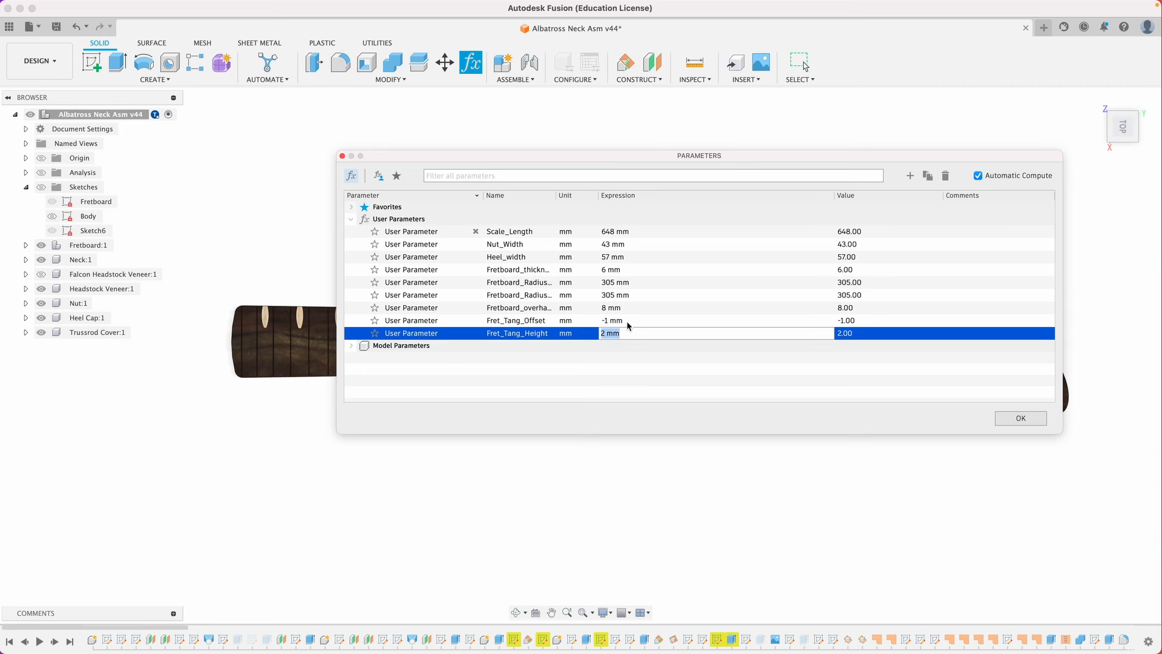
{"action": "mouse_move", "coordinate": [1009, 435]}
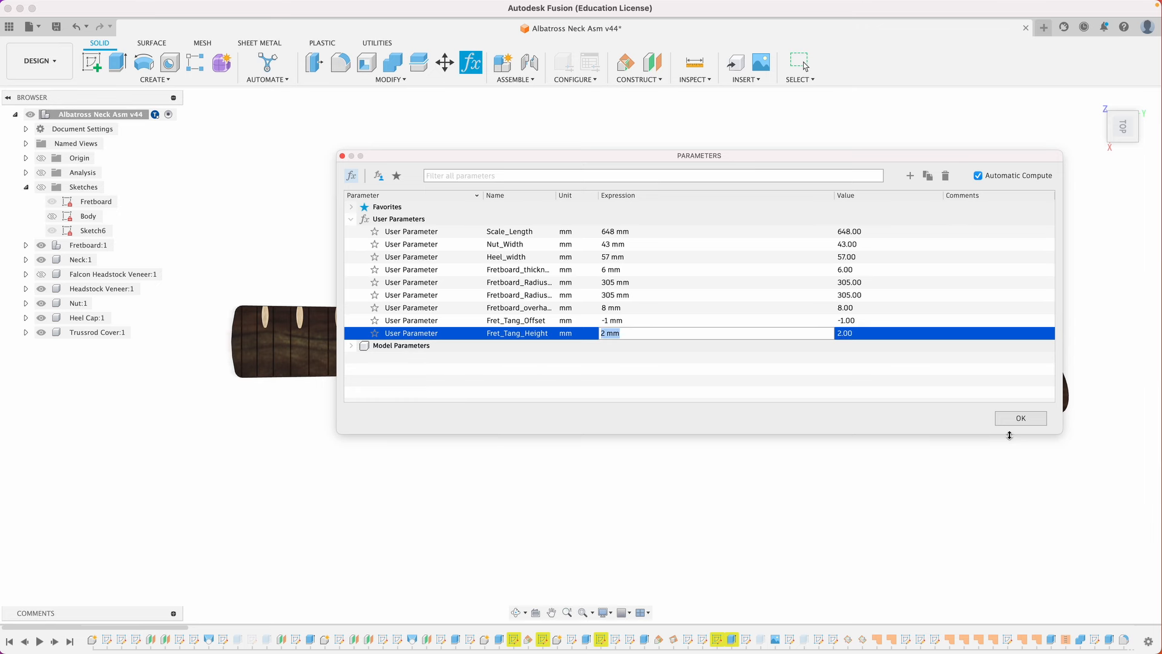
- Dismiss the parameters list and enter edit mode on the Fretboard sketch from the browser
{"action": "left_click", "coordinate": [1019, 418]}
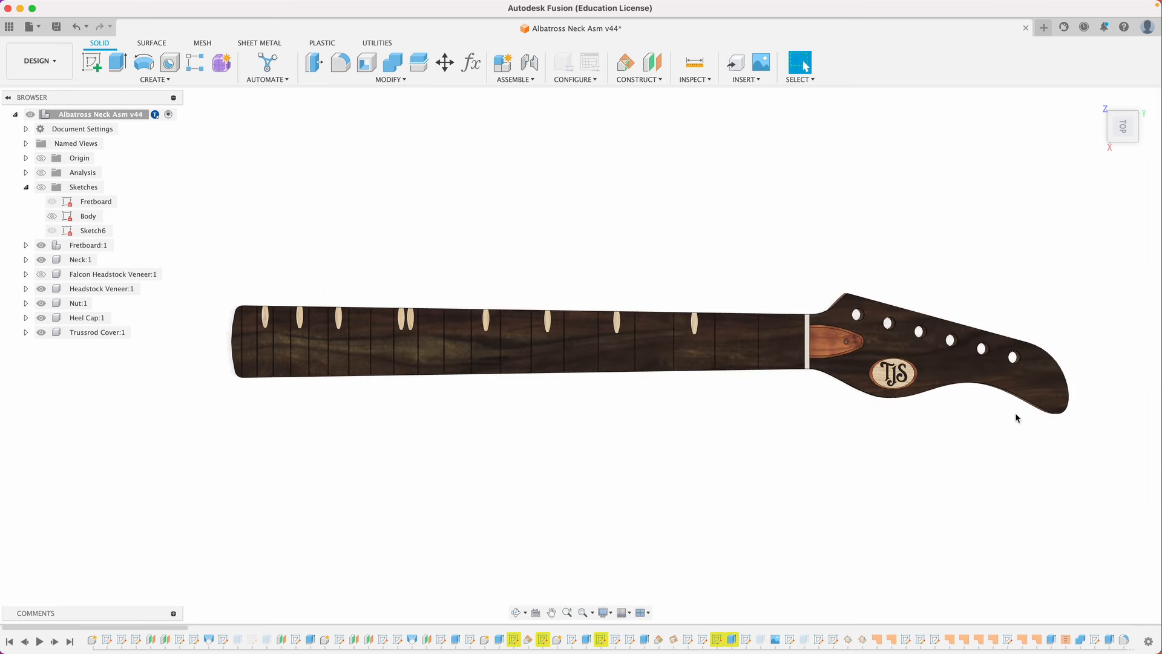
{"action": "left_click", "coordinate": [95, 201]}
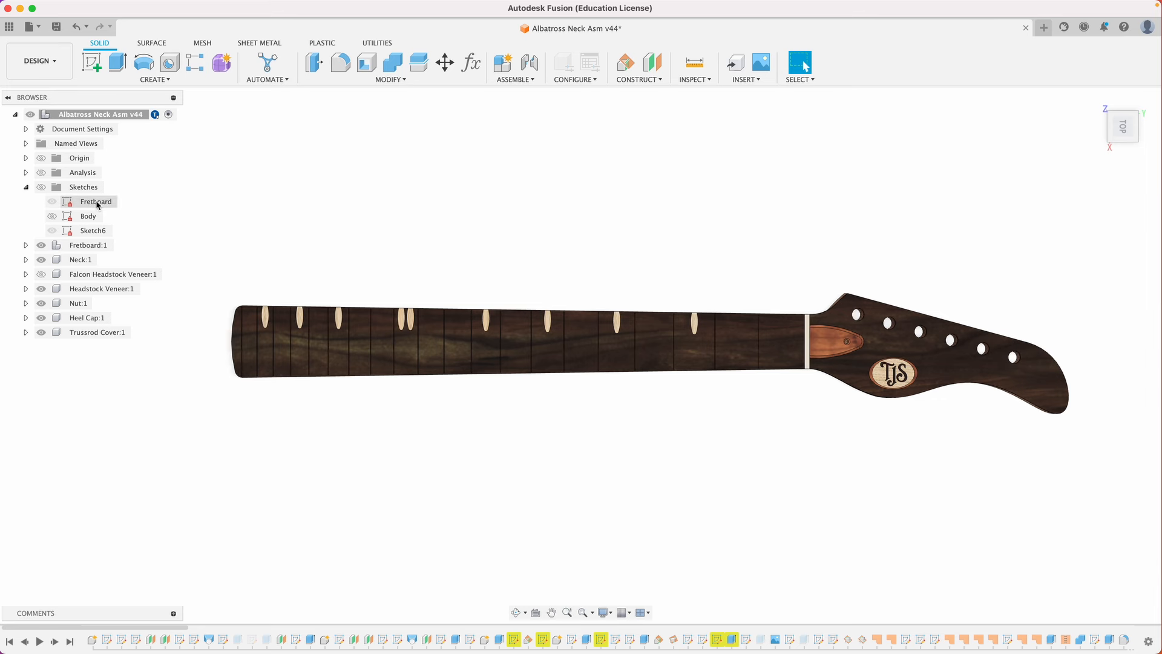
{"action": "right_click", "coordinate": [96, 201]}
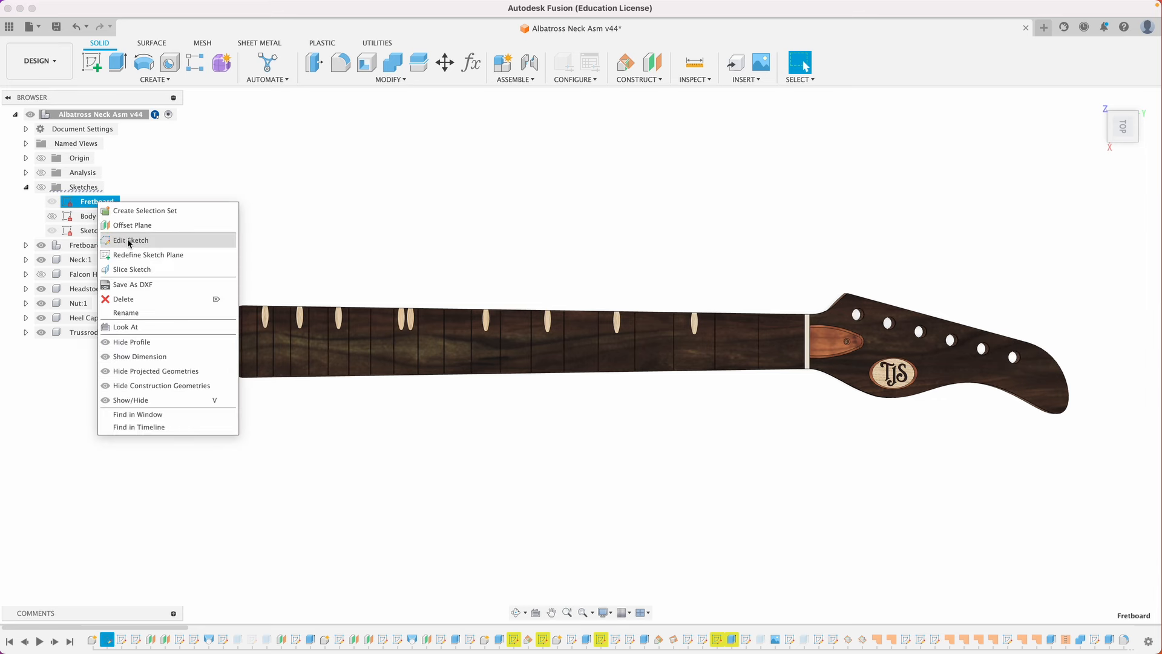
{"action": "left_click", "coordinate": [132, 240]}
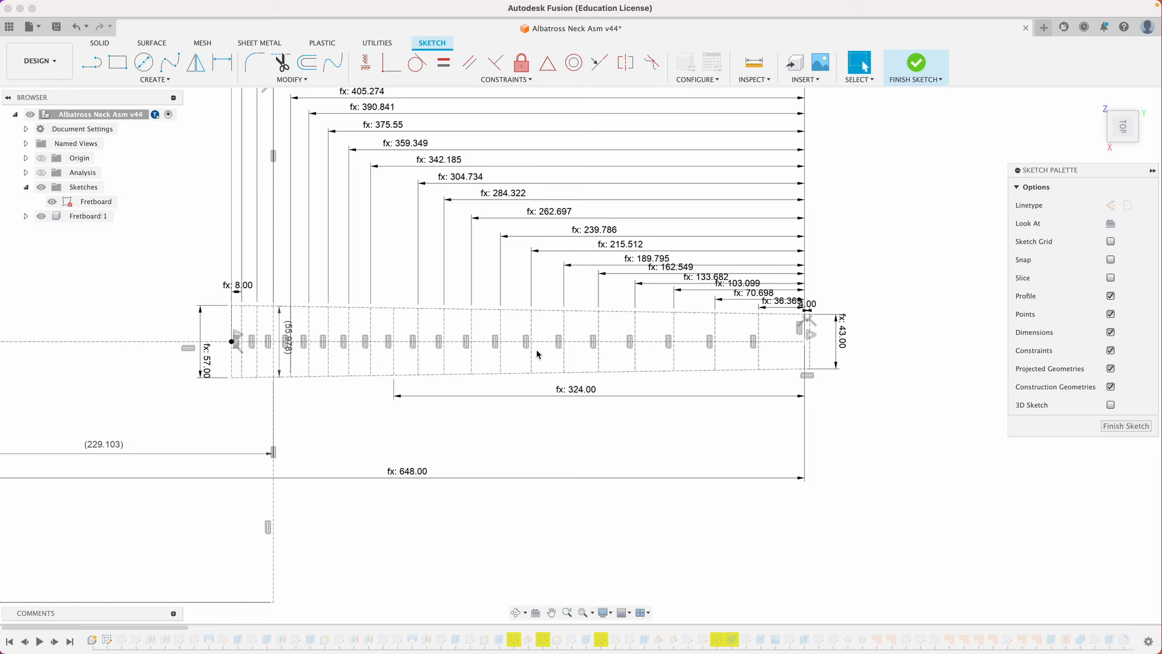
{"action": "mouse_move", "coordinate": [630, 399]}
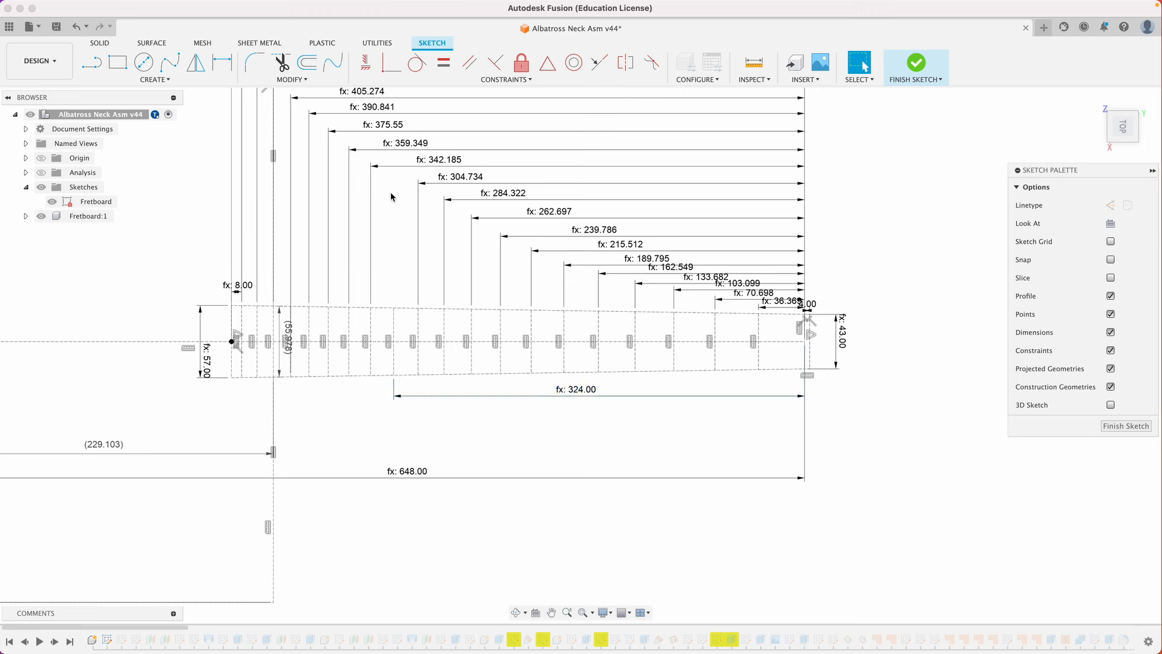
- Check the 648.00 scale-length dimension and fx fret dimensions, then finish the Fretboard sketch
{"action": "left_click", "coordinate": [406, 470]}
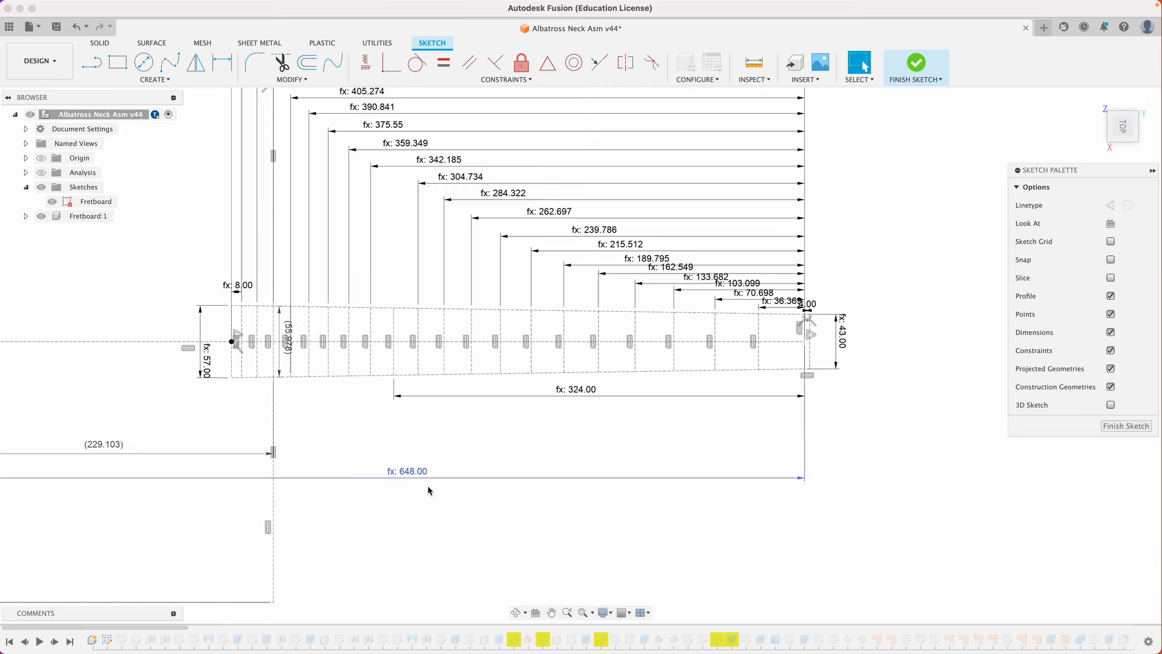
{"action": "mouse_move", "coordinate": [407, 480]}
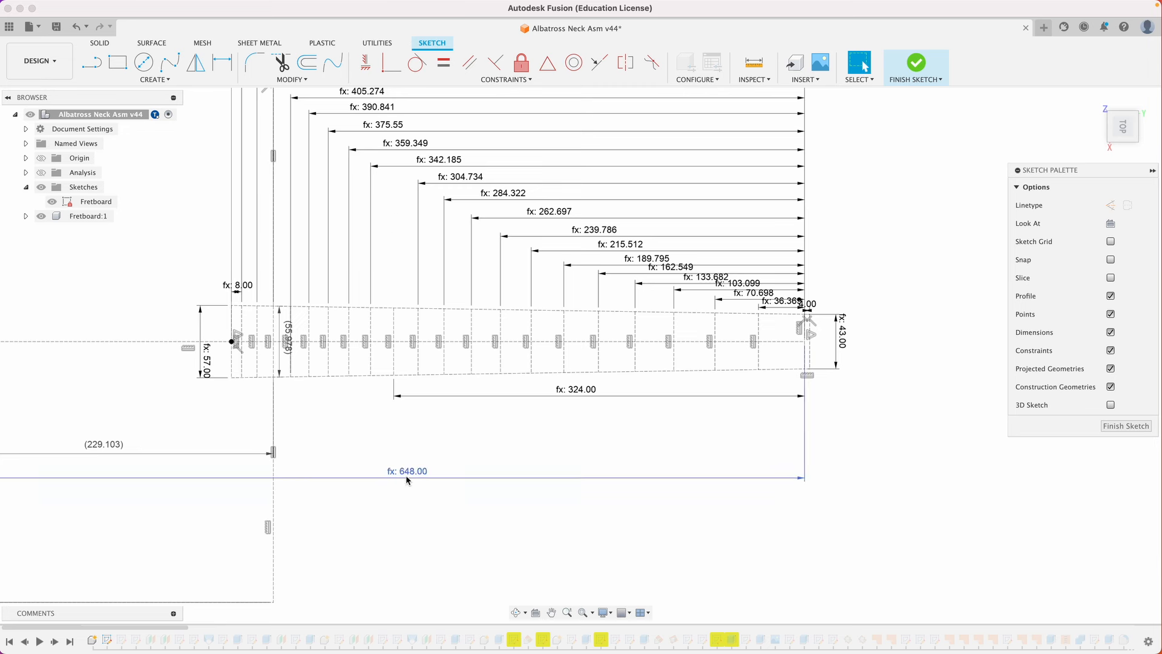
{"action": "left_click", "coordinate": [439, 426]}
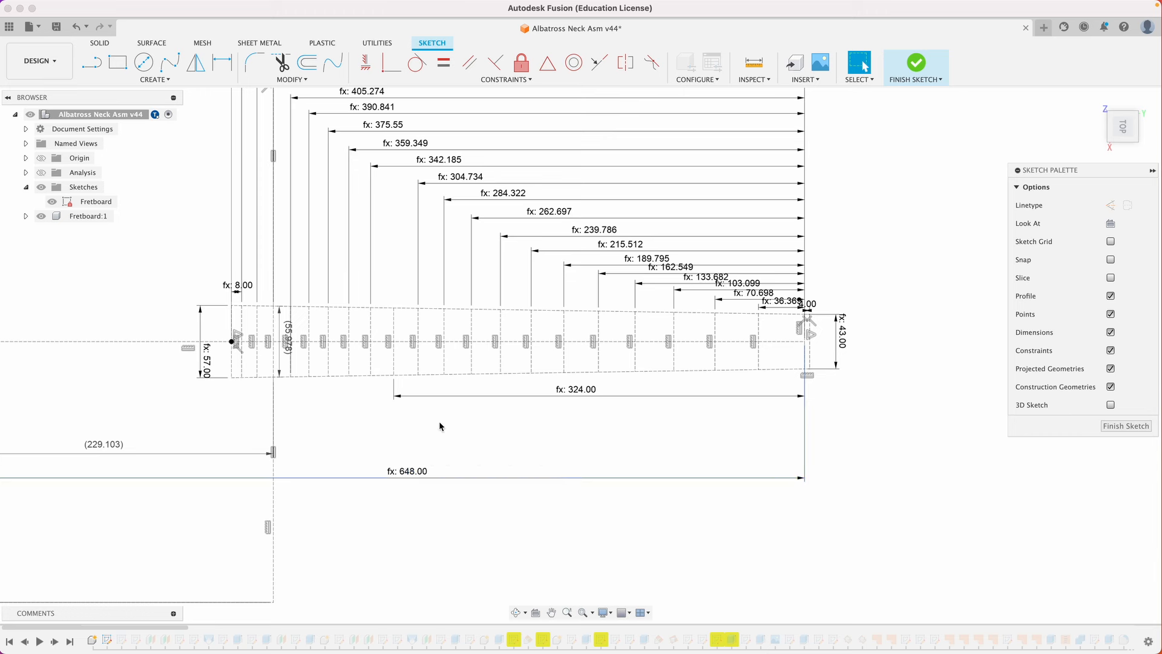
{"action": "mouse_move", "coordinate": [413, 164]}
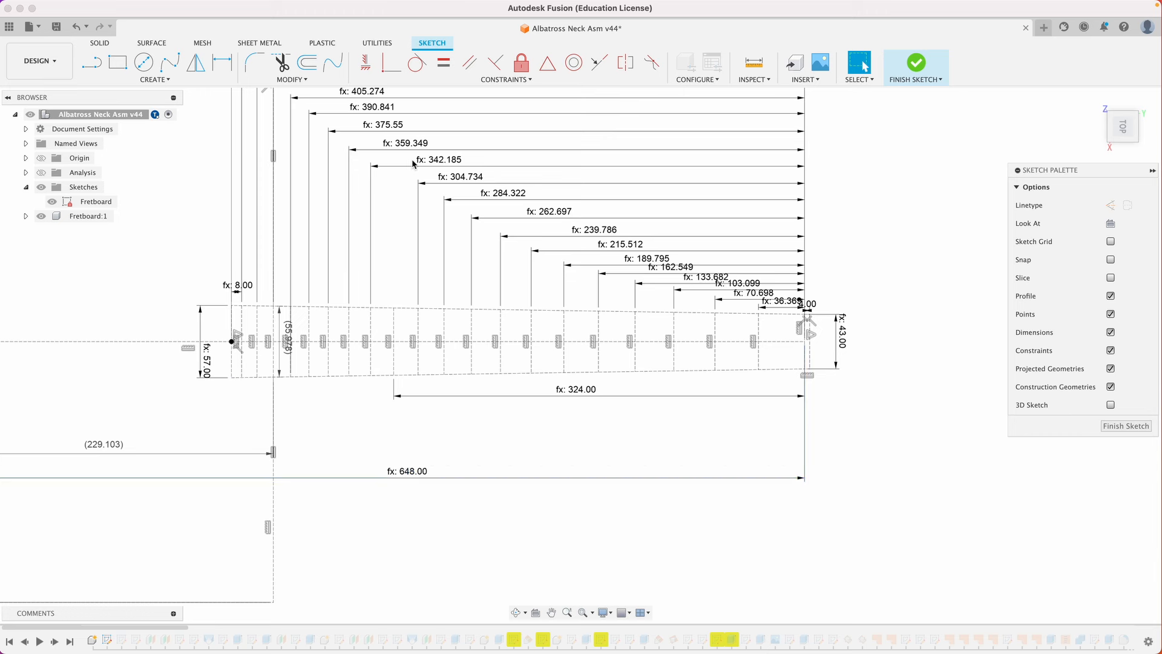
{"action": "mouse_move", "coordinate": [766, 428]}
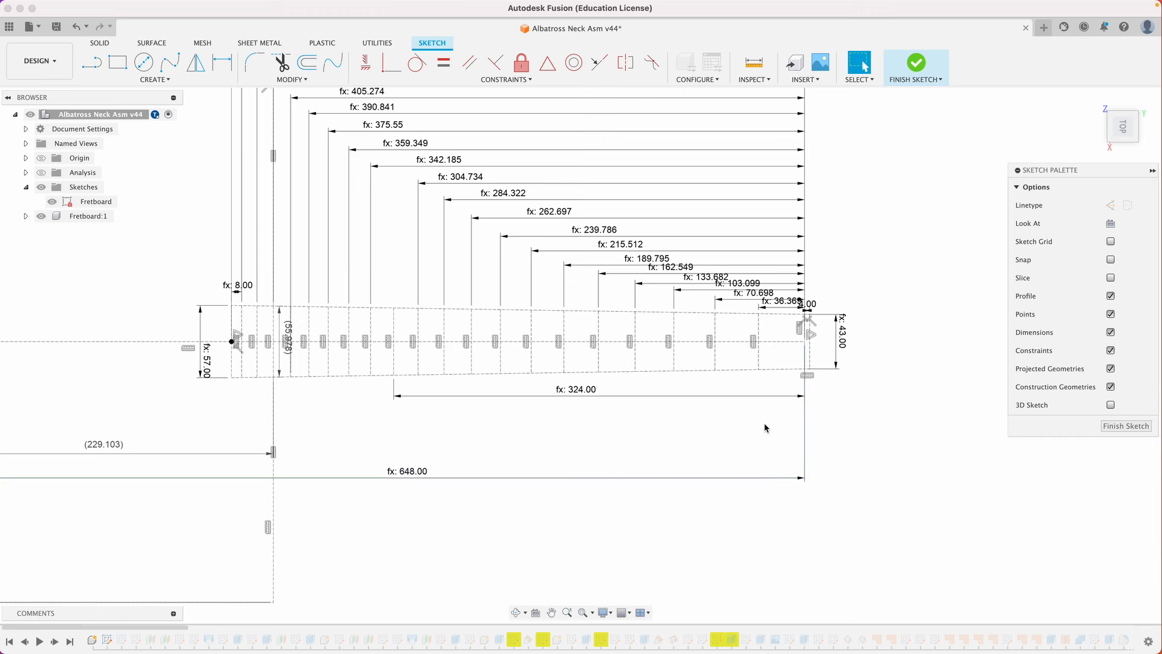
{"action": "mouse_move", "coordinate": [915, 62]}
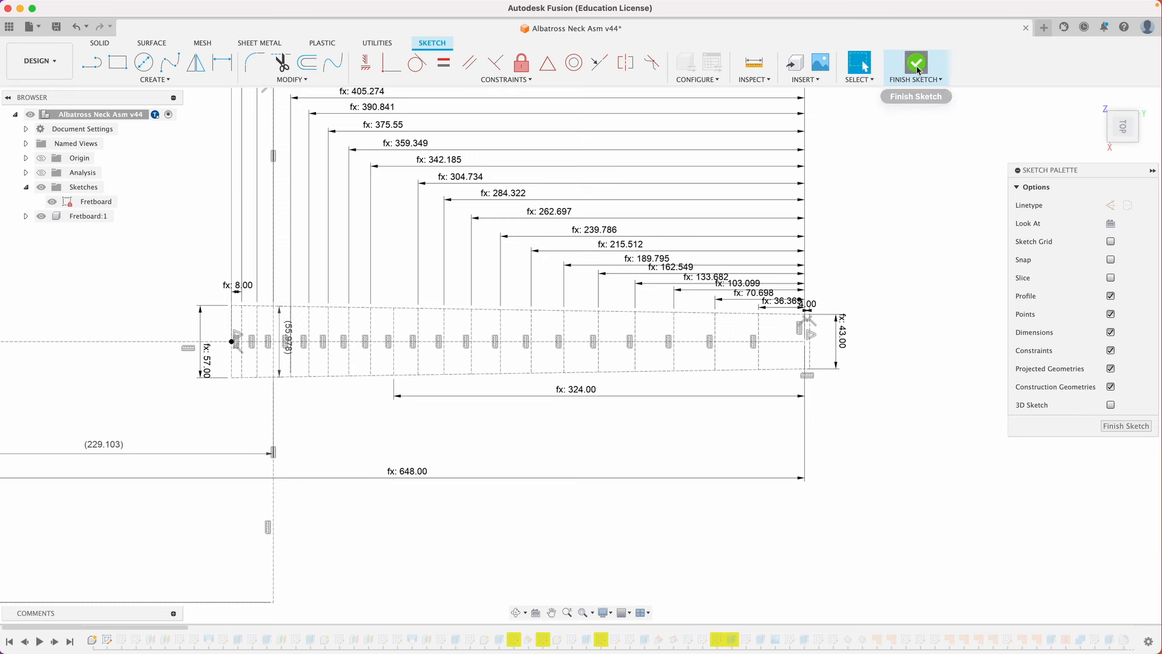
{"action": "left_click", "coordinate": [915, 62]}
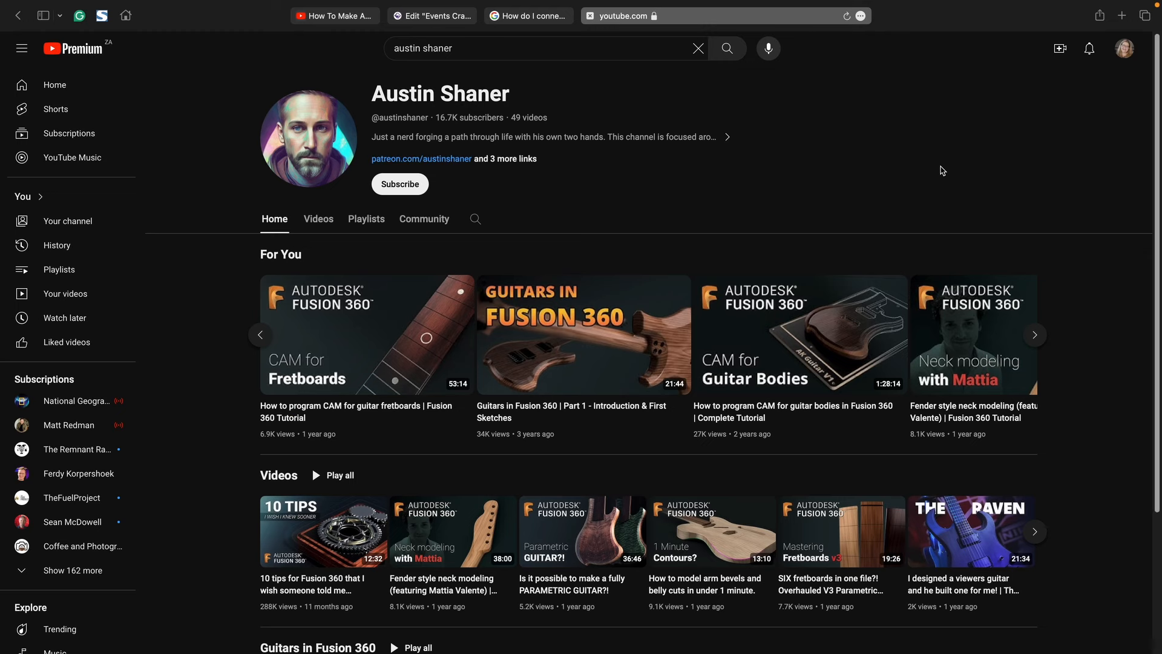
{"action": "scroll", "scroll_direction": "down", "scroll_amount": 3}
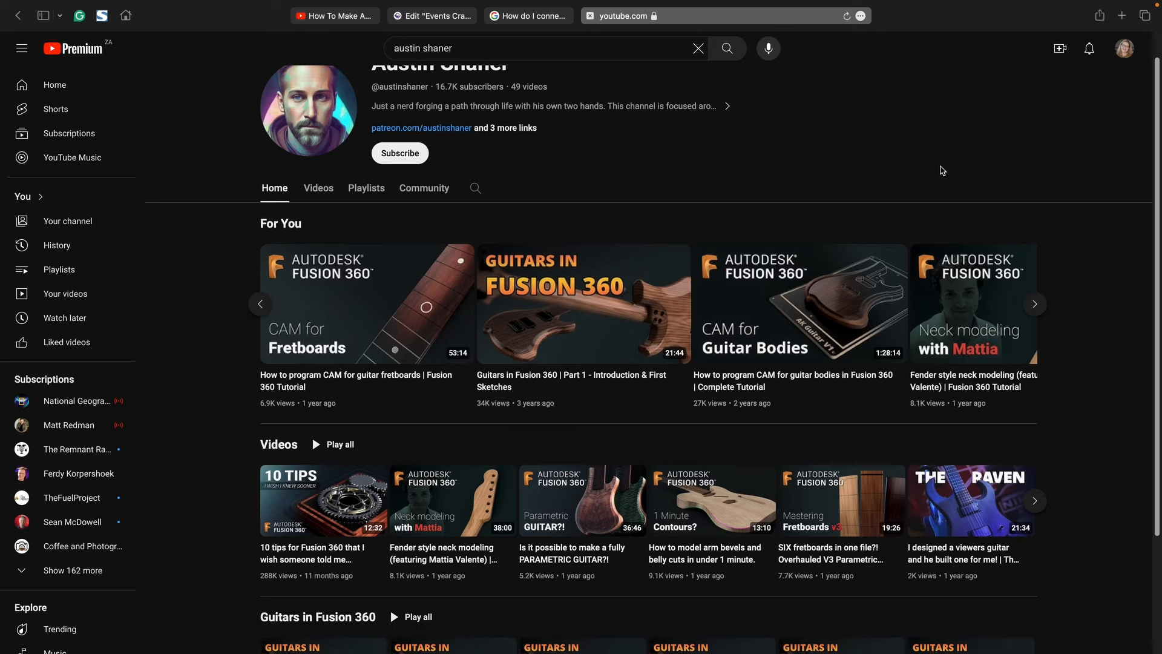
{"action": "scroll", "scroll_direction": "down", "scroll_amount": 3}
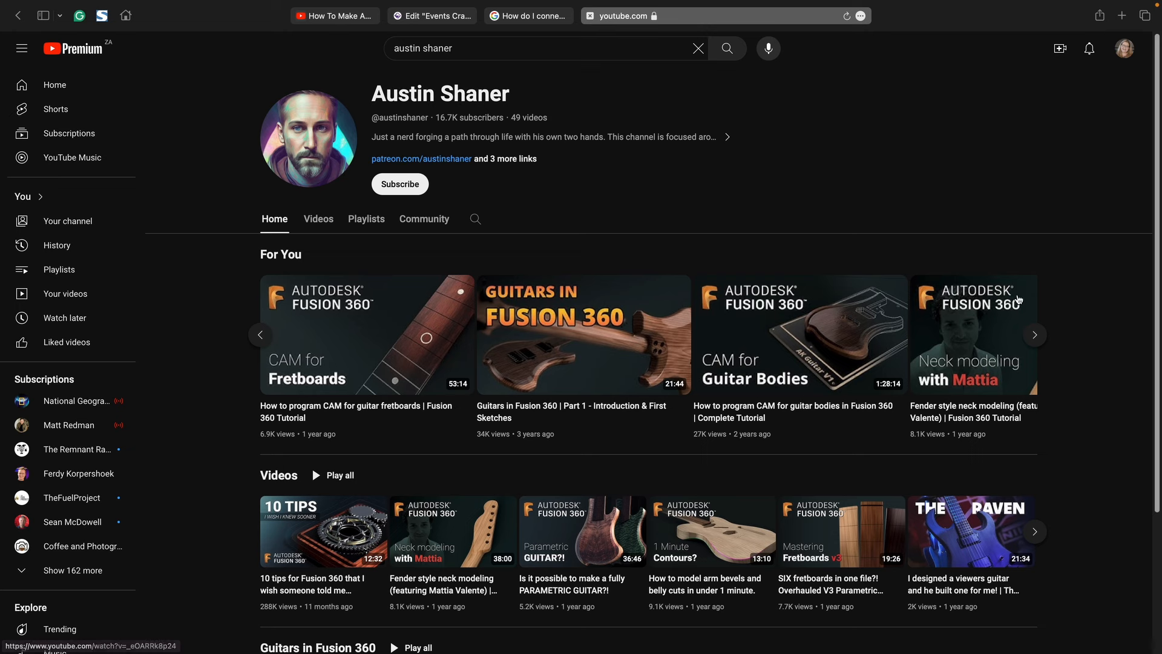
{"action": "mouse_move", "coordinate": [1033, 334]}
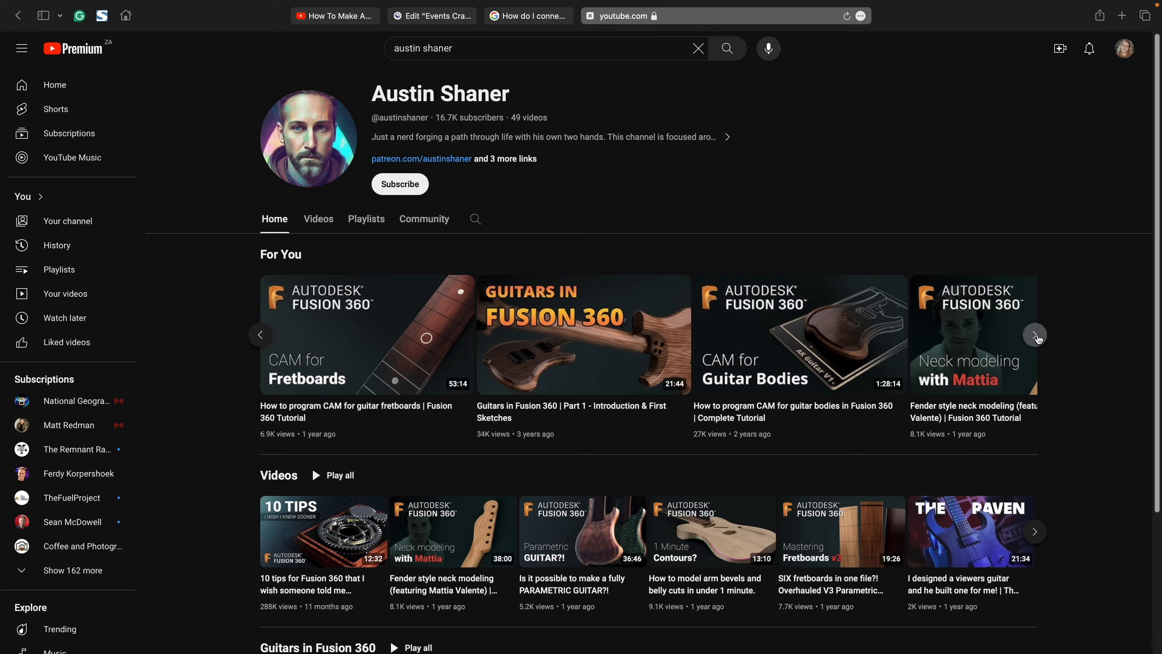
{"action": "left_click", "coordinate": [1034, 334]}
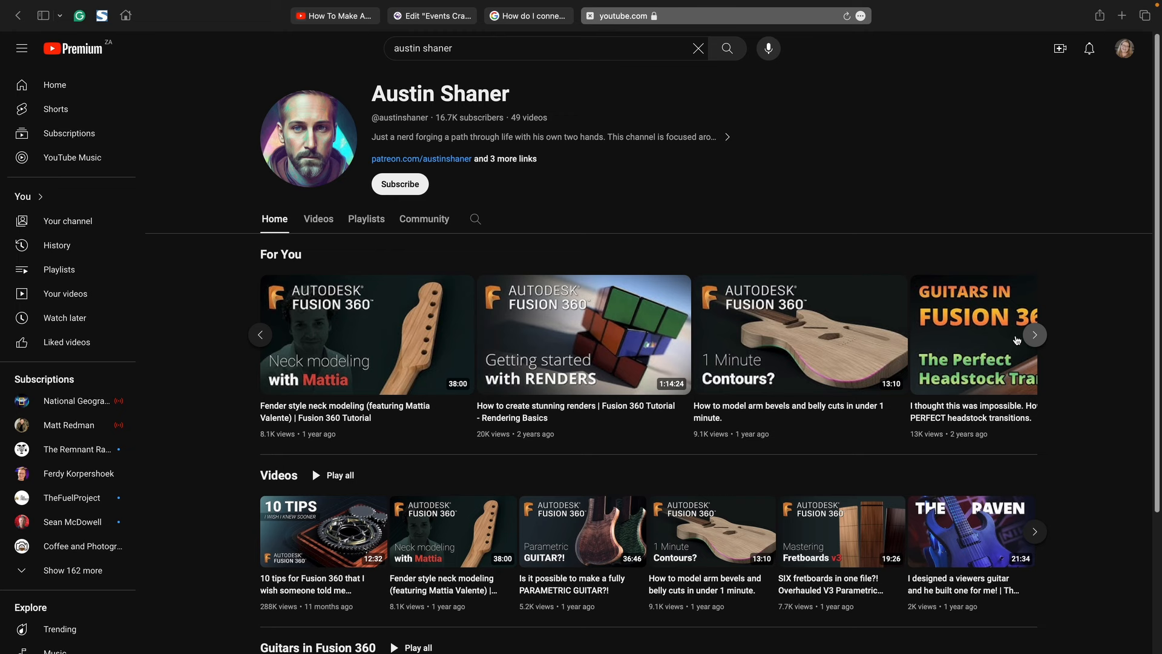
{"action": "mouse_move", "coordinate": [260, 334]}
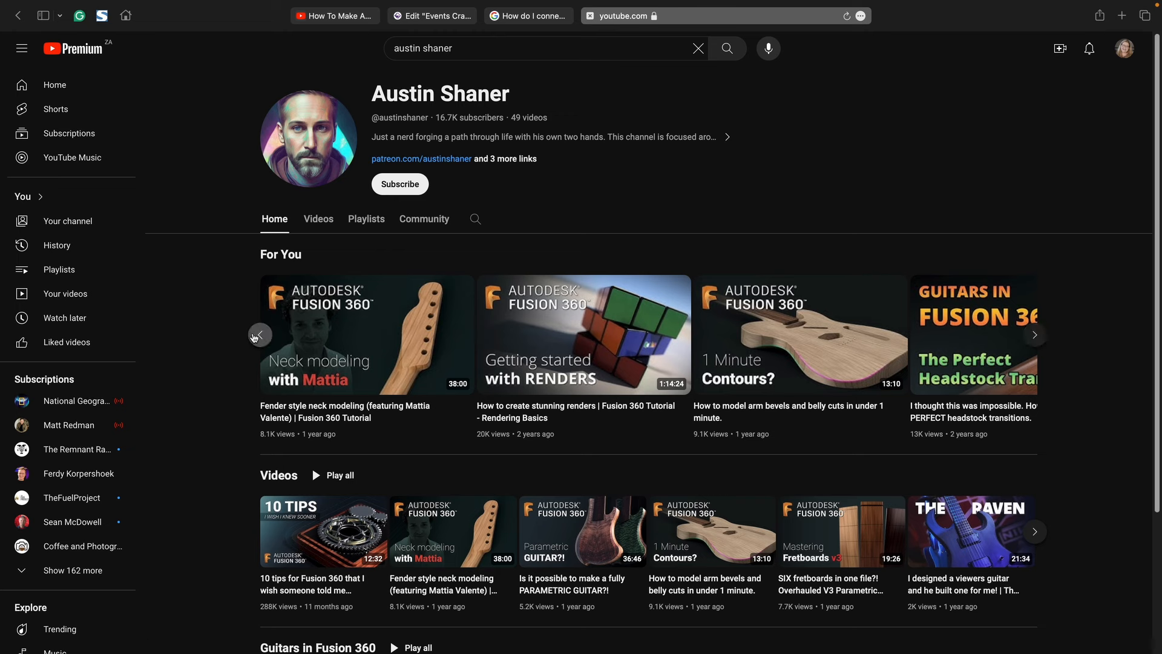
{"action": "left_click", "coordinate": [258, 335]}
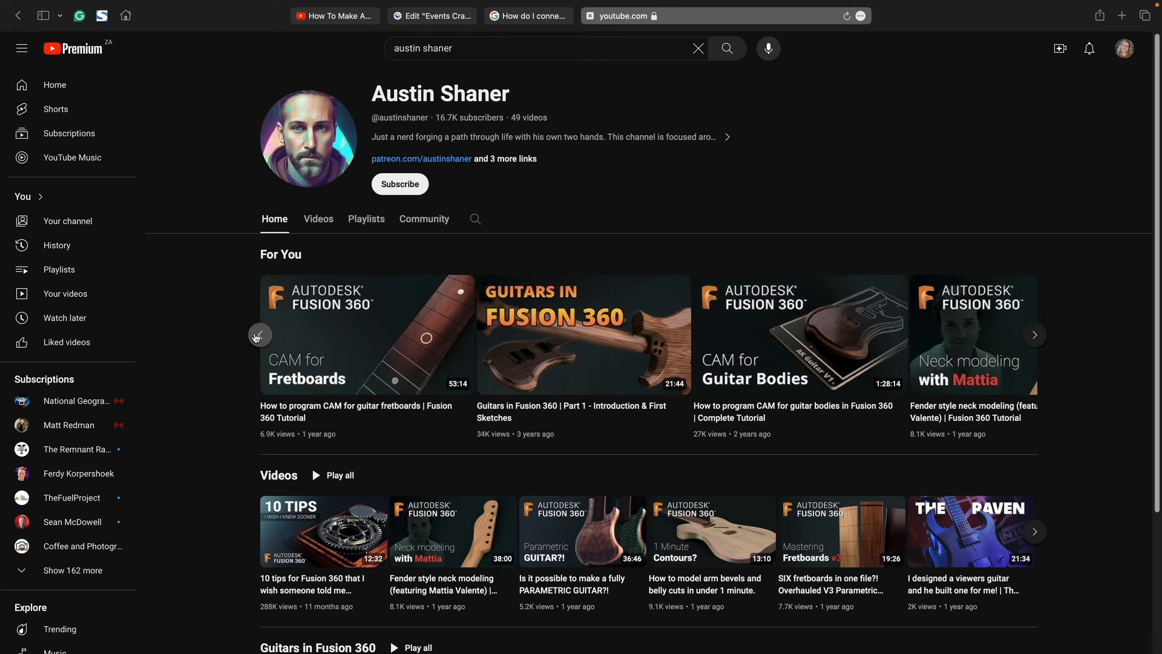